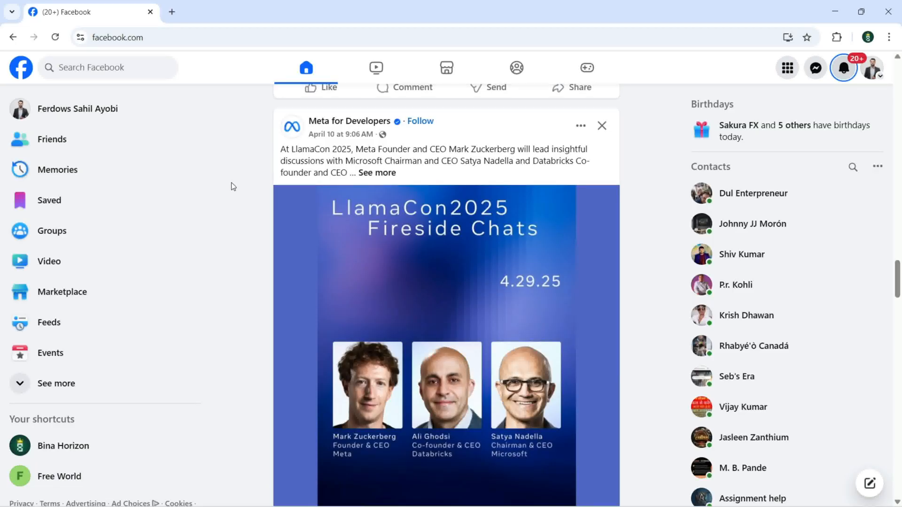
mouse_move(734, 19)
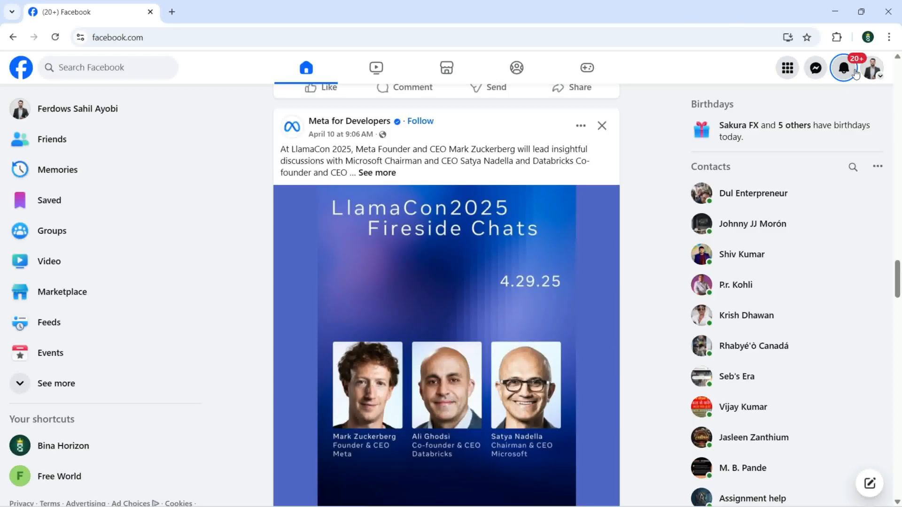
Bring up the account menu from the profile picture on the home feed
left_click(874, 68)
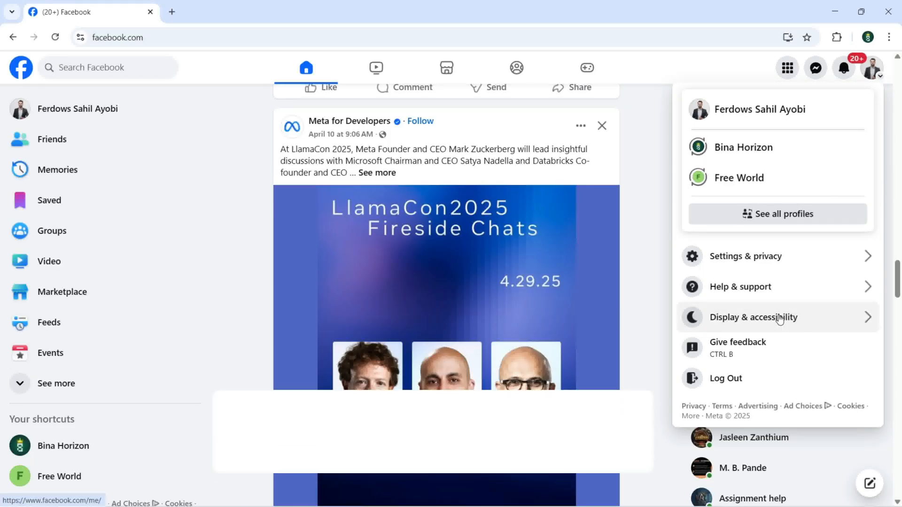
In Display & accessibility, set Dark mode to Automatic after briefly switching it On
left_click(753, 317)
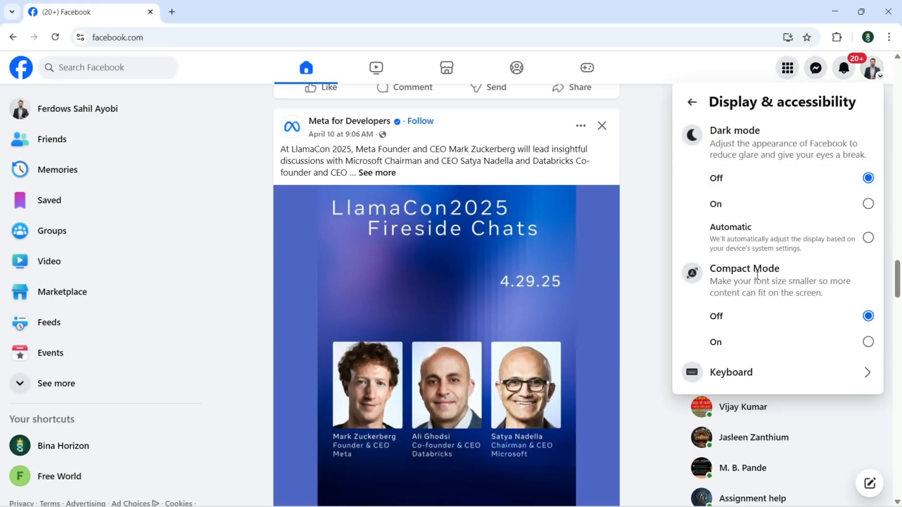
mouse_move(758, 358)
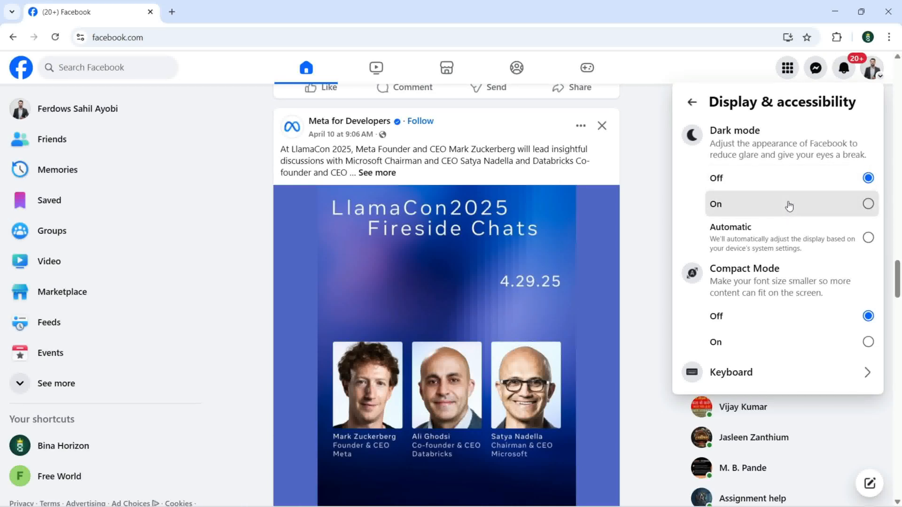
left_click(869, 204)
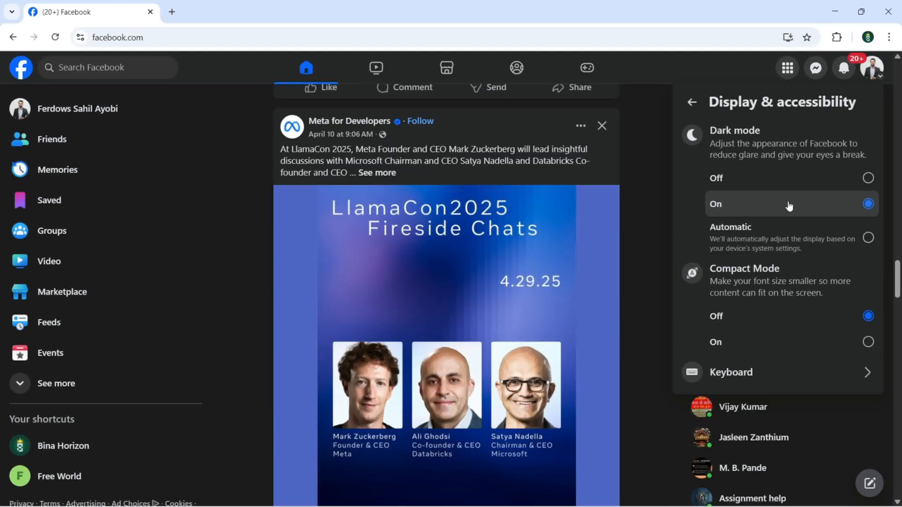
mouse_move(829, 240)
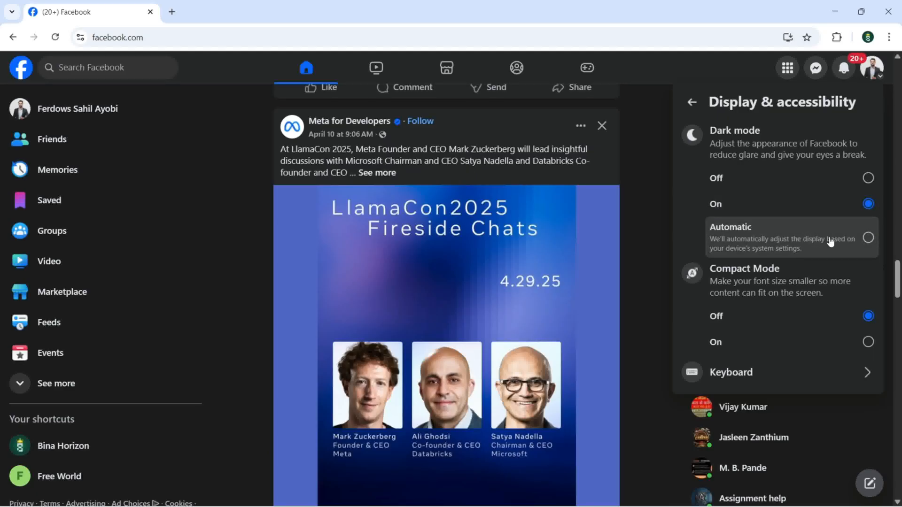
left_click(868, 238)
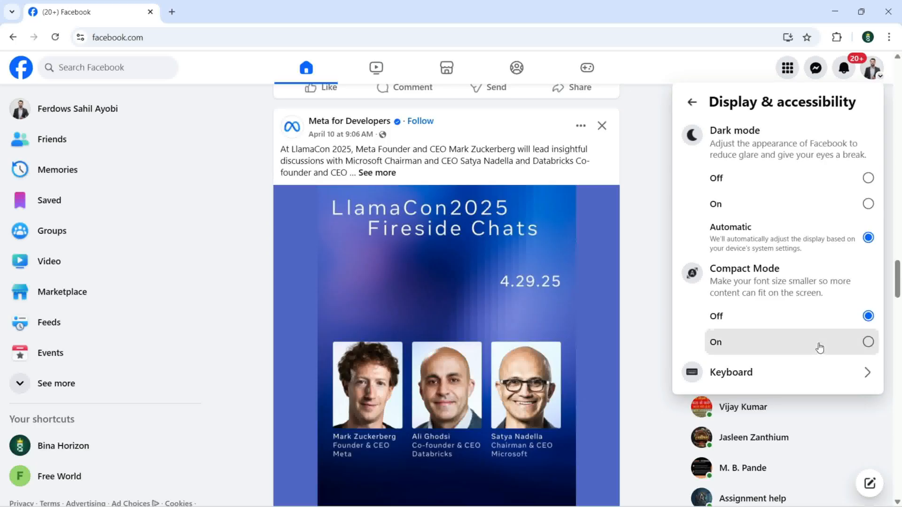
Turn Compact Mode on, then move to the Keyboard settings panel
left_click(868, 342)
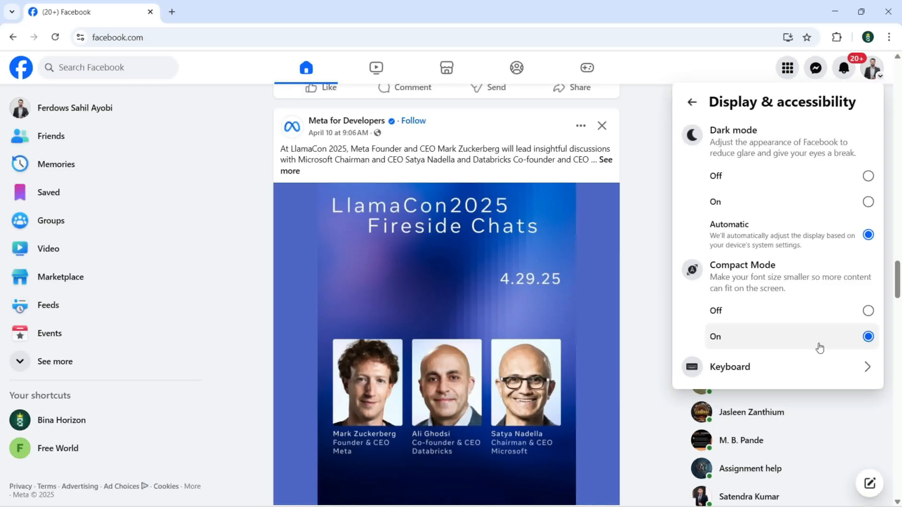
left_click(869, 336)
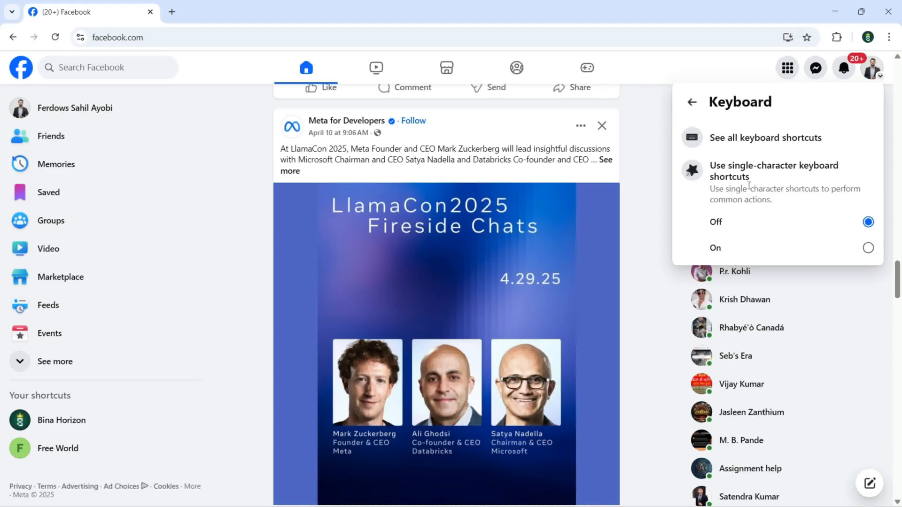
mouse_move(742, 138)
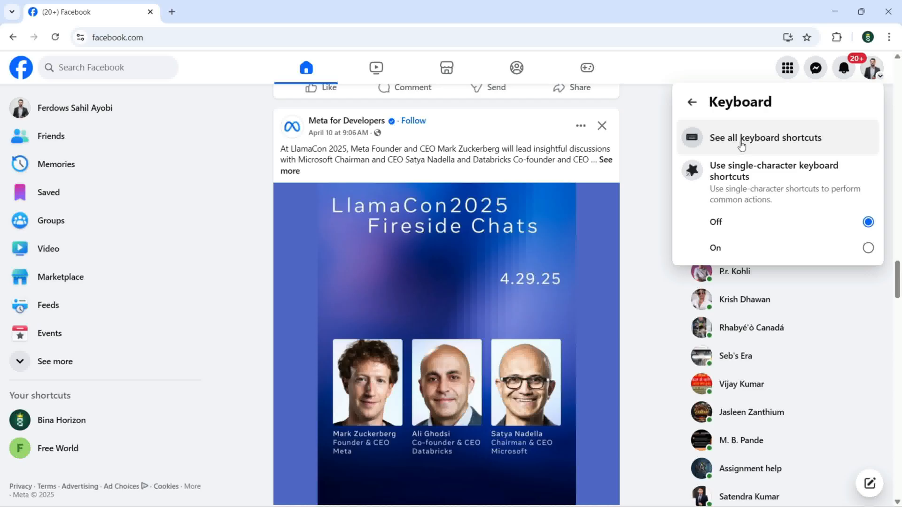
mouse_move(743, 144)
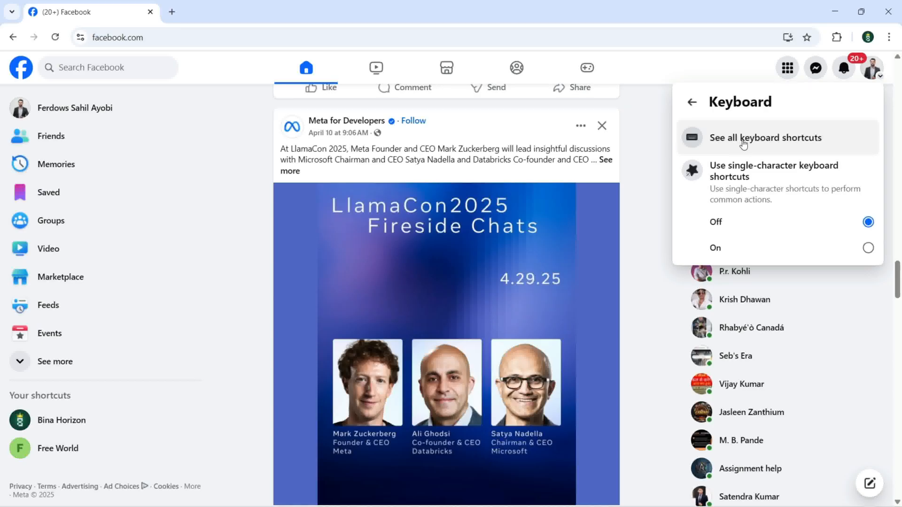
mouse_move(747, 219)
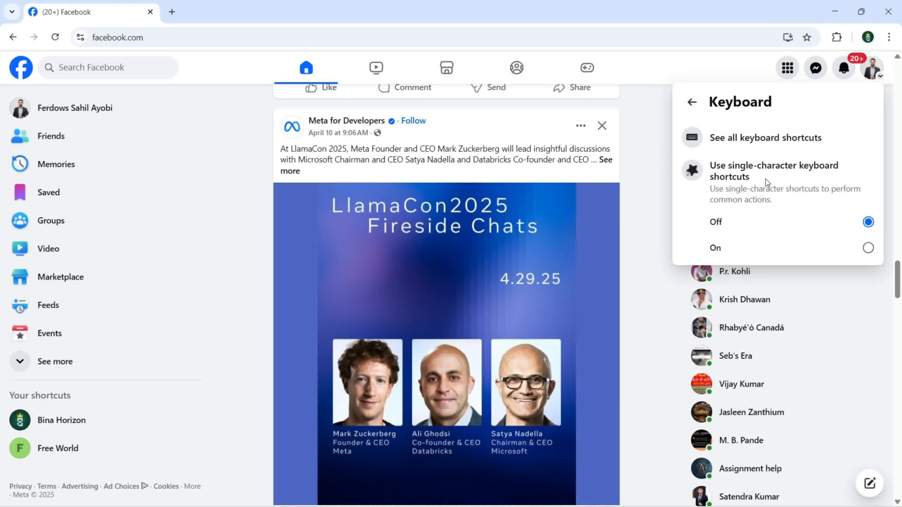
mouse_move(780, 250)
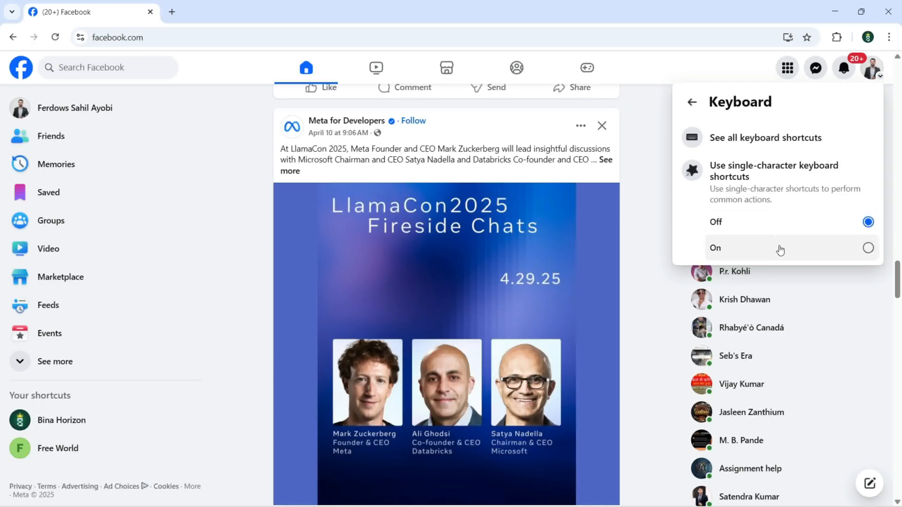
left_click(867, 248)
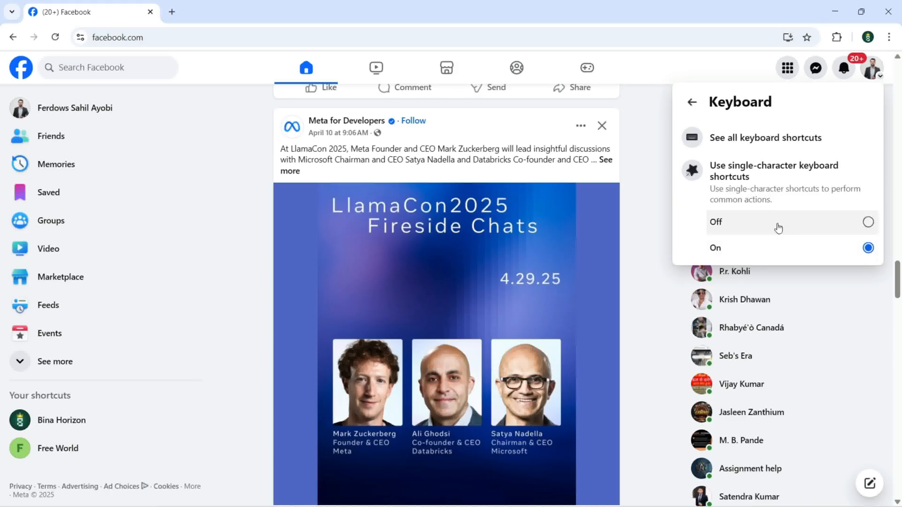
left_click(869, 222)
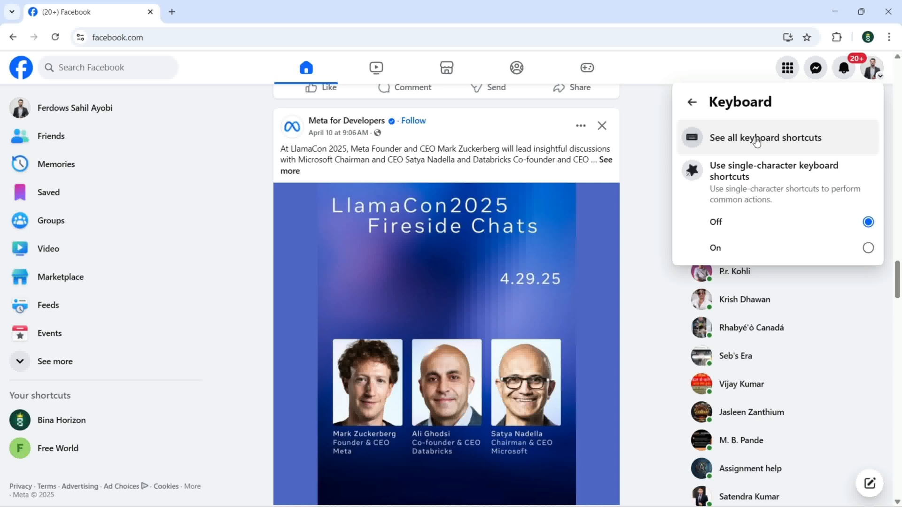
Show the All Facebook keyboard shortcuts dialog with single-character shortcuts still disabled
left_click(765, 138)
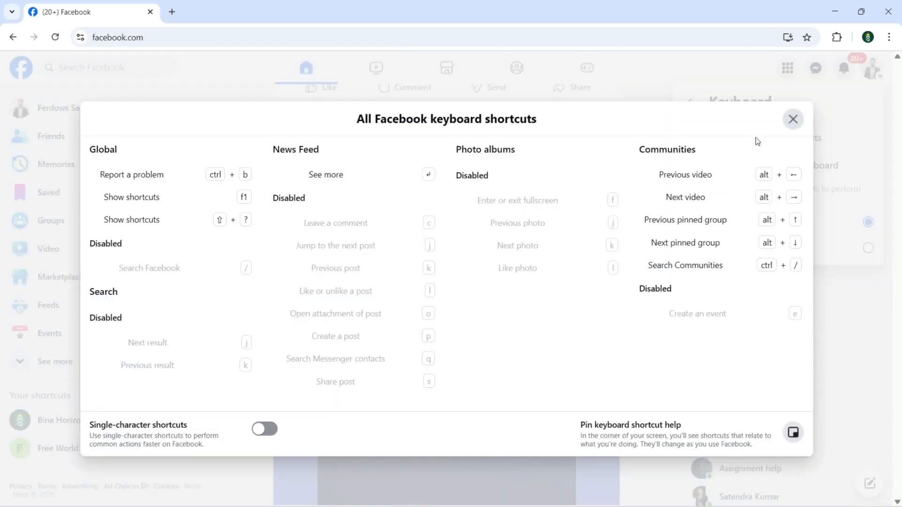
mouse_move(604, 129)
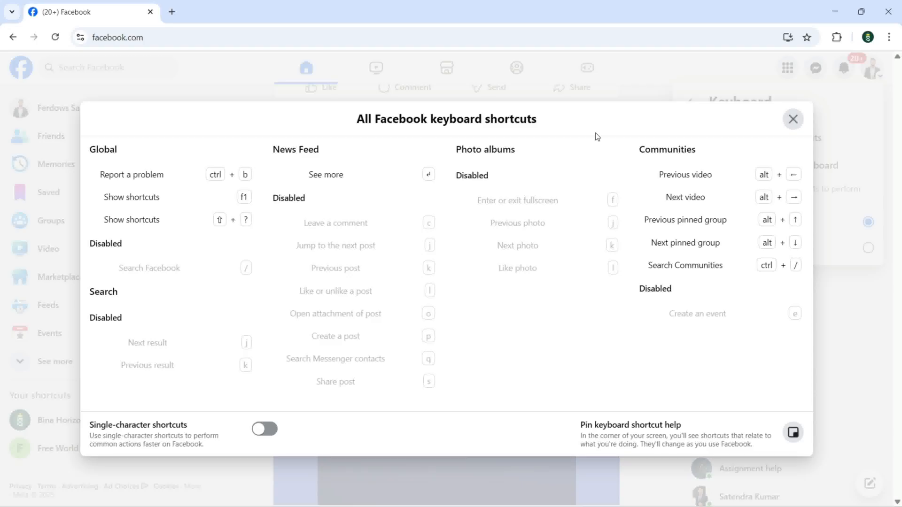
mouse_move(390, 150)
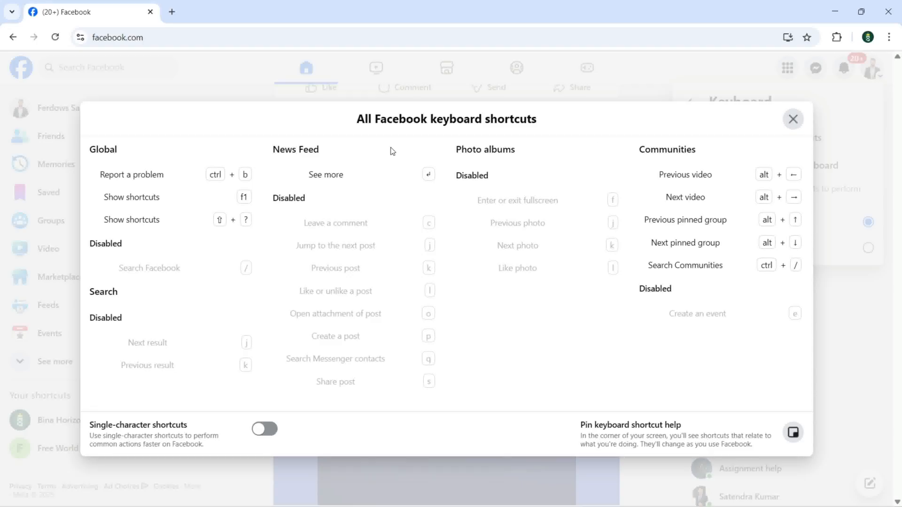
mouse_move(114, 155)
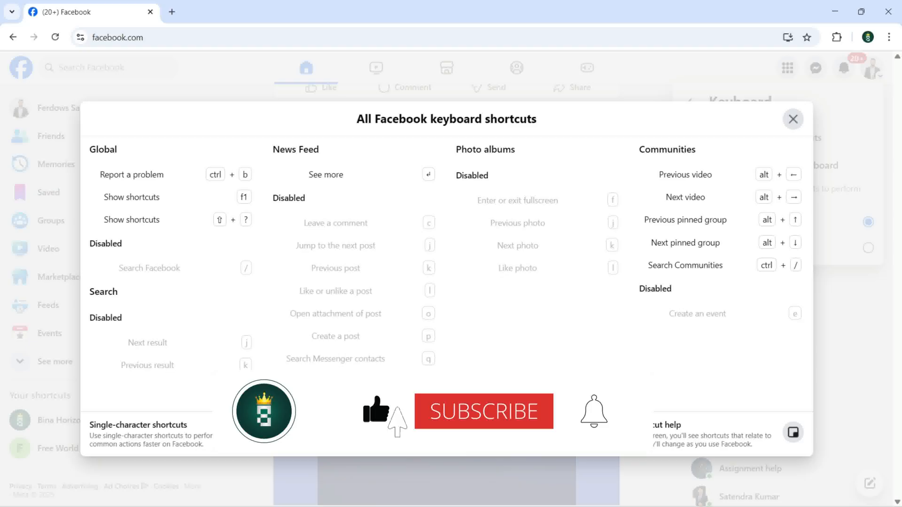
left_click(482, 411)
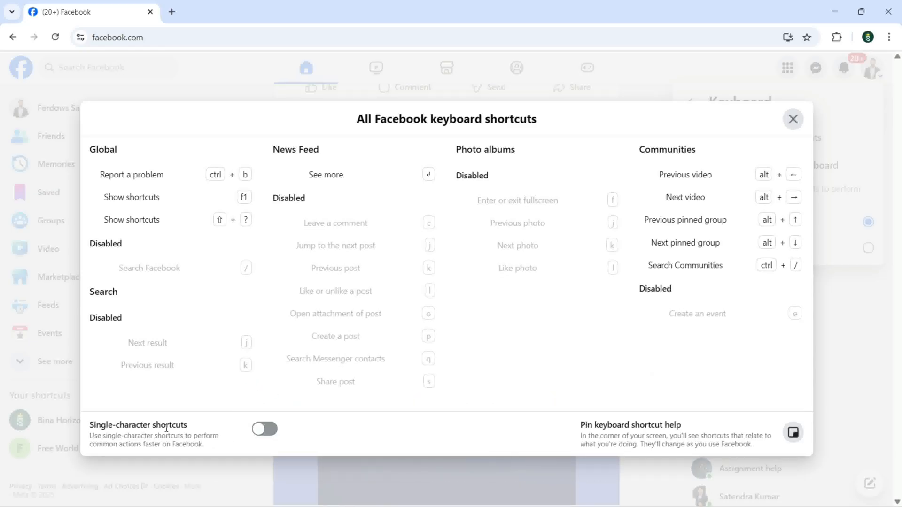
left_click(264, 430)
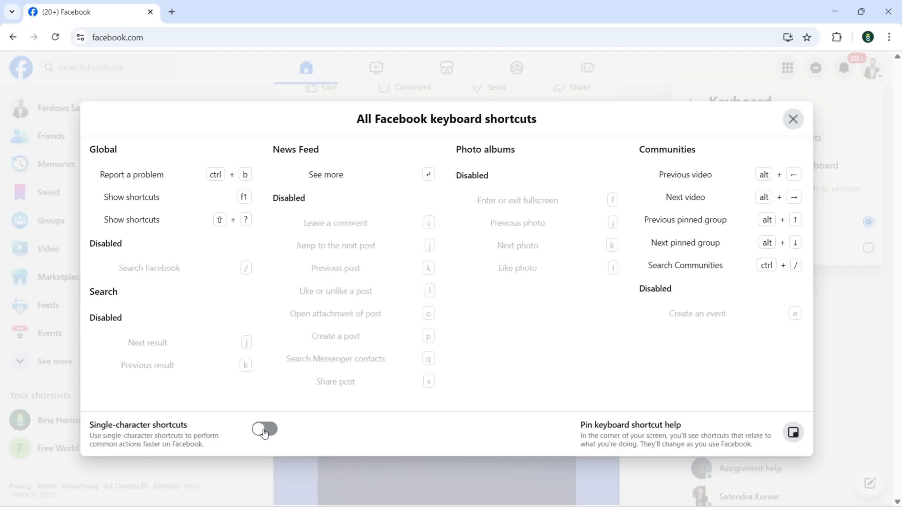
Switch the Single-character shortcuts toggle on so every shortcut in the list is enabled
left_click(264, 430)
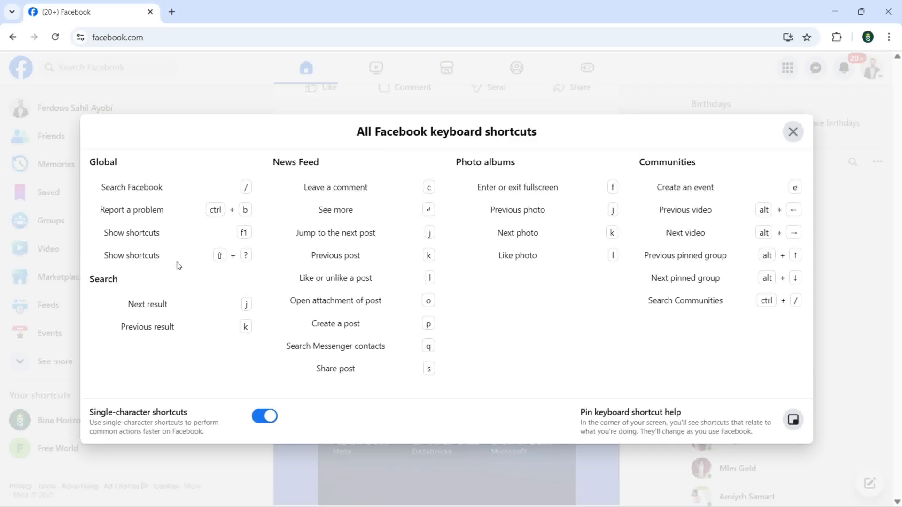
mouse_move(128, 182)
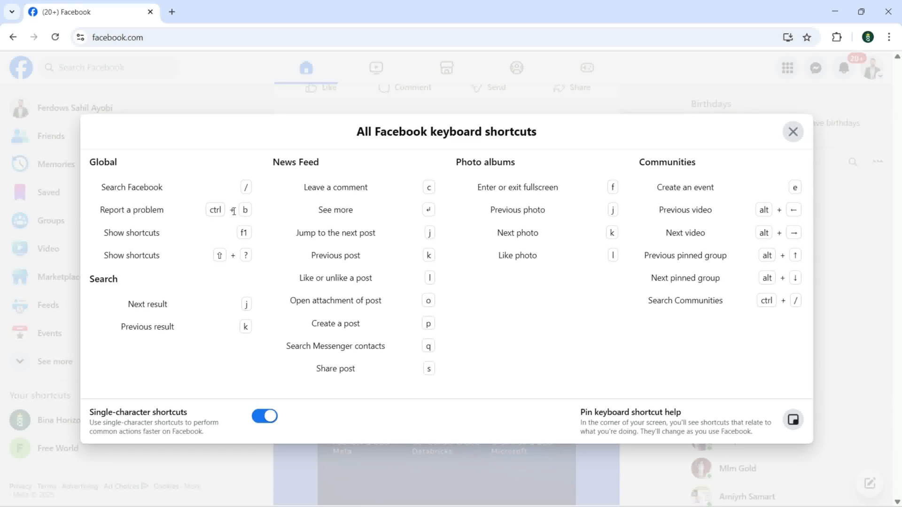
mouse_move(155, 237)
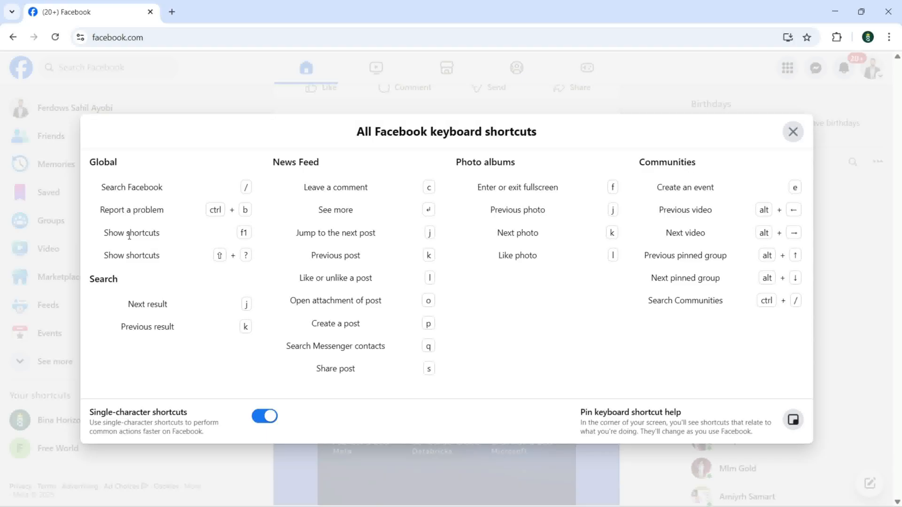
mouse_move(168, 242)
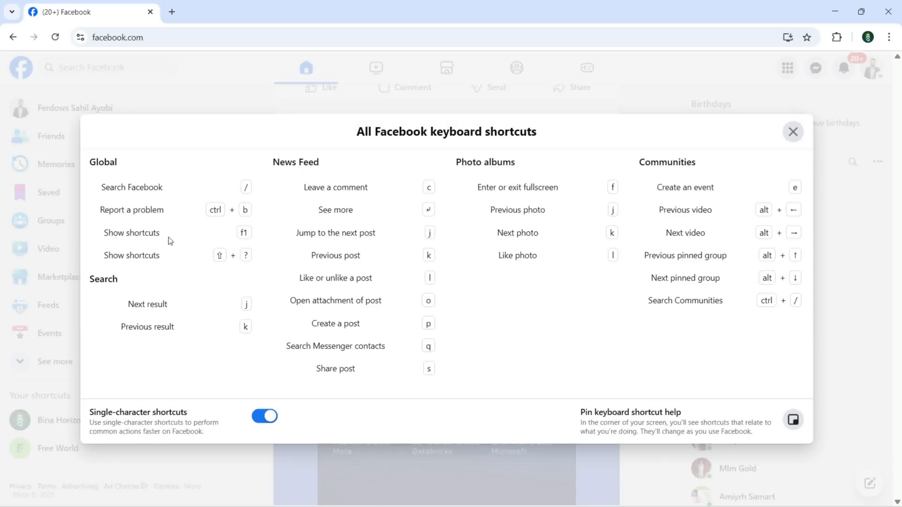
mouse_move(119, 276)
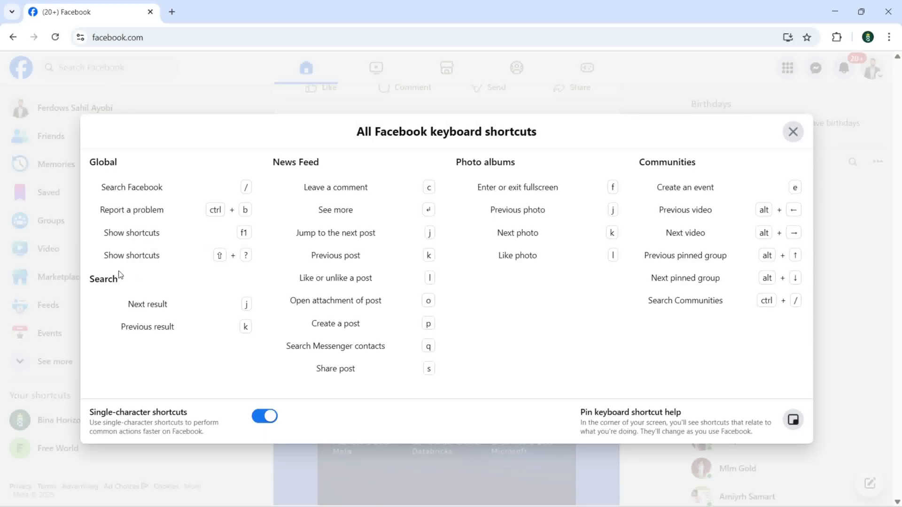
mouse_move(223, 270)
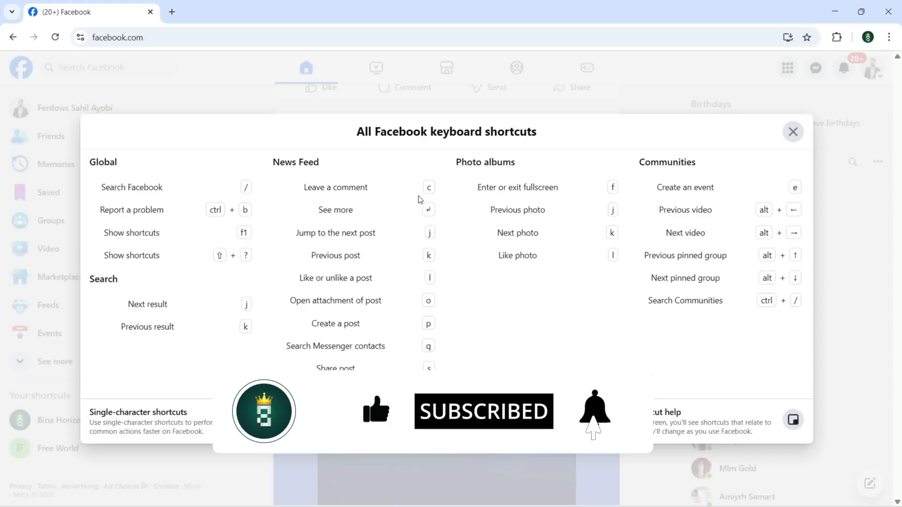
left_click(264, 416)
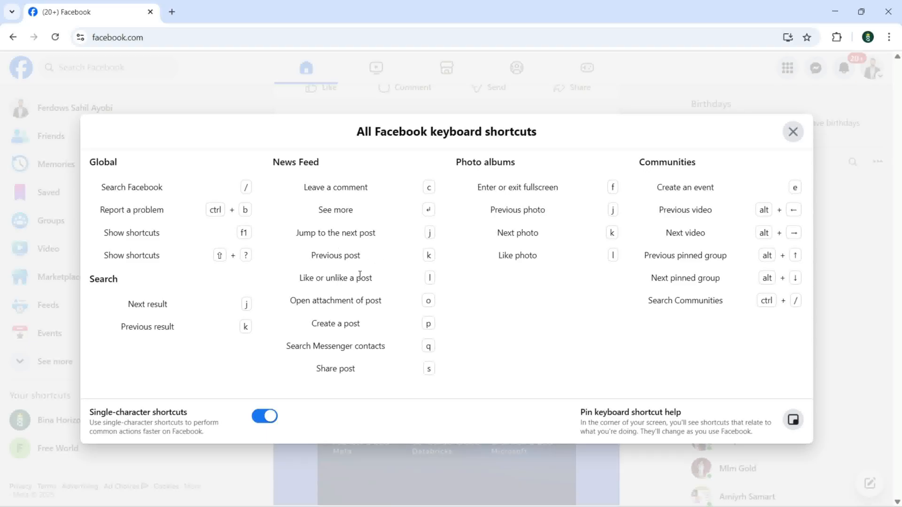
mouse_move(338, 298)
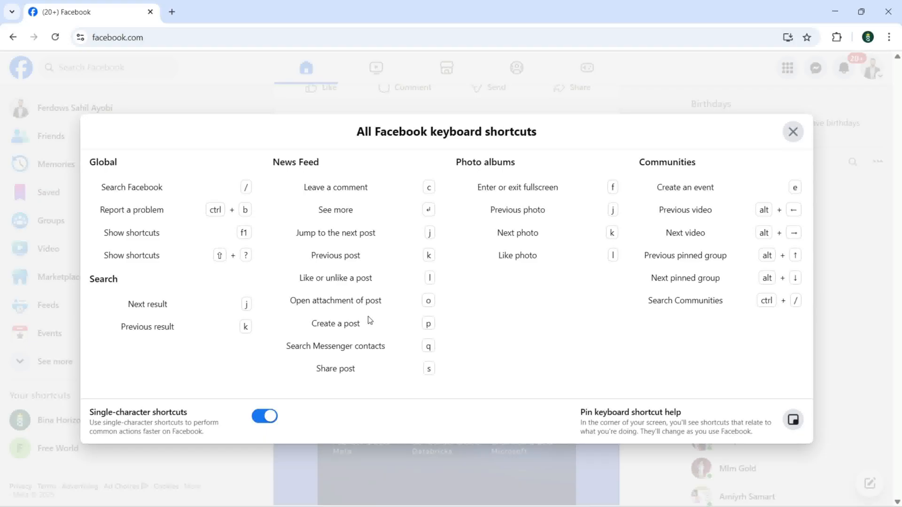
mouse_move(343, 349)
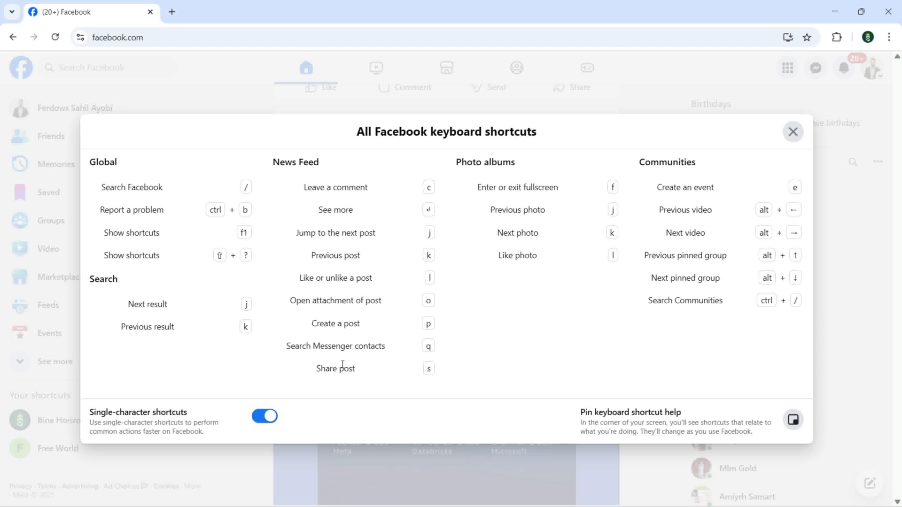
mouse_move(545, 171)
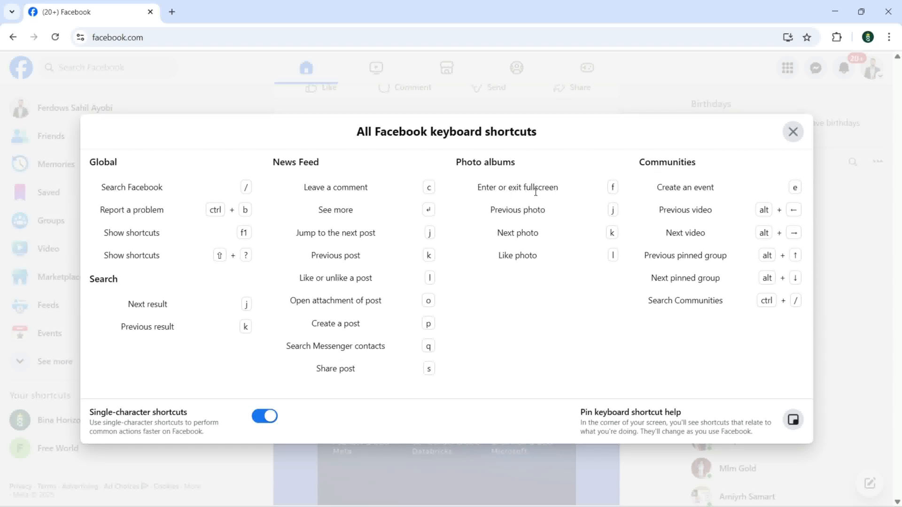
mouse_move(539, 235)
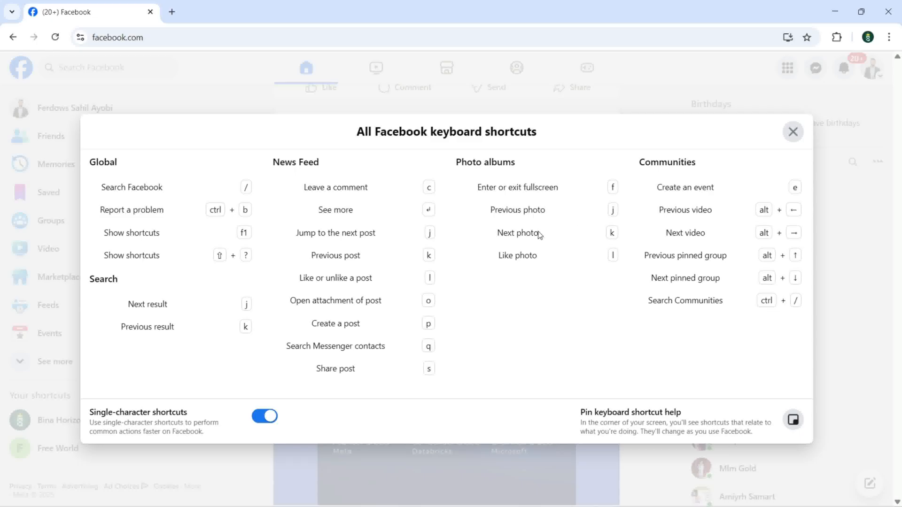
mouse_move(611, 216)
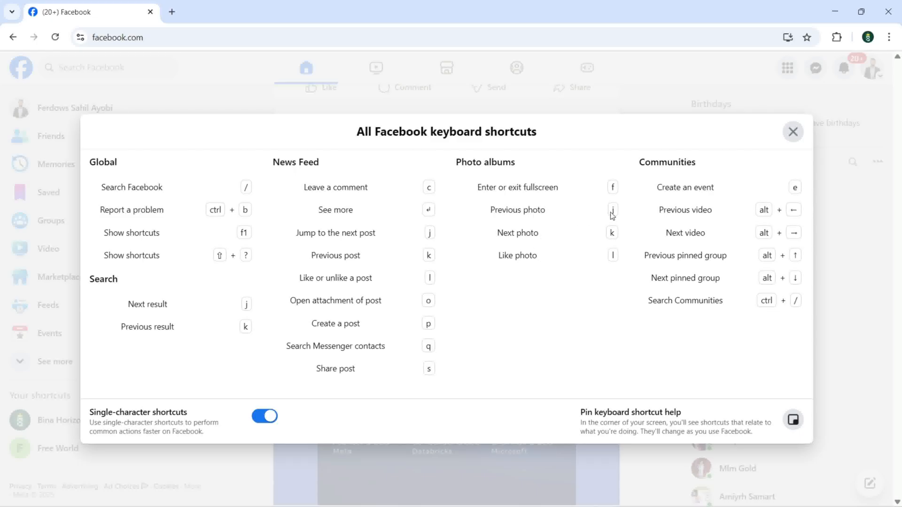
mouse_move(614, 220)
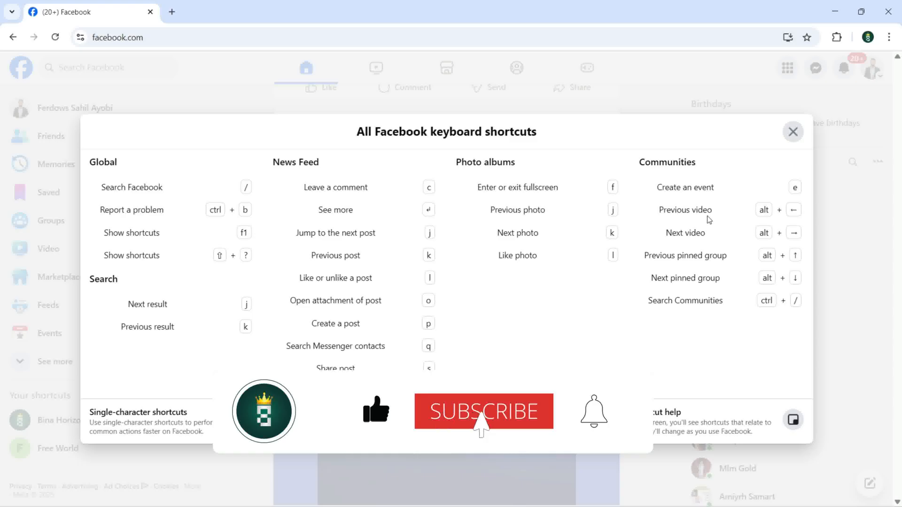
left_click(264, 416)
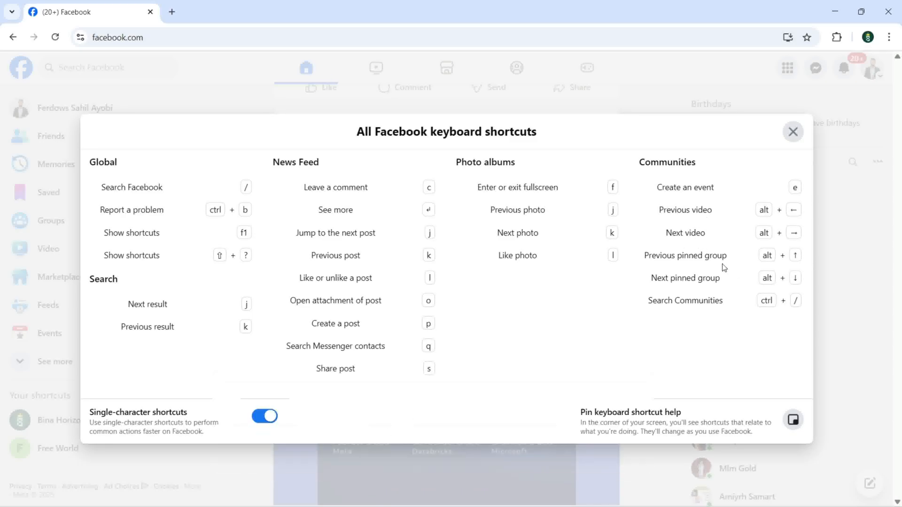
mouse_move(723, 283)
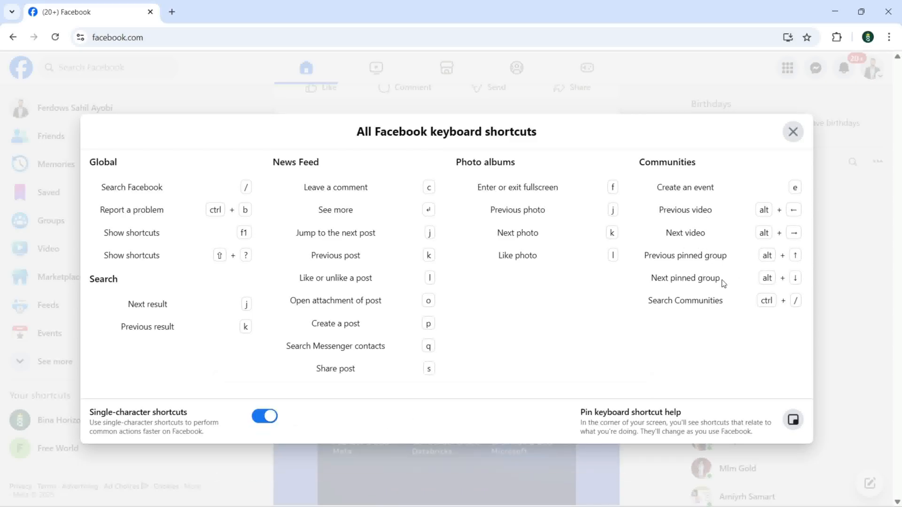
mouse_move(776, 273)
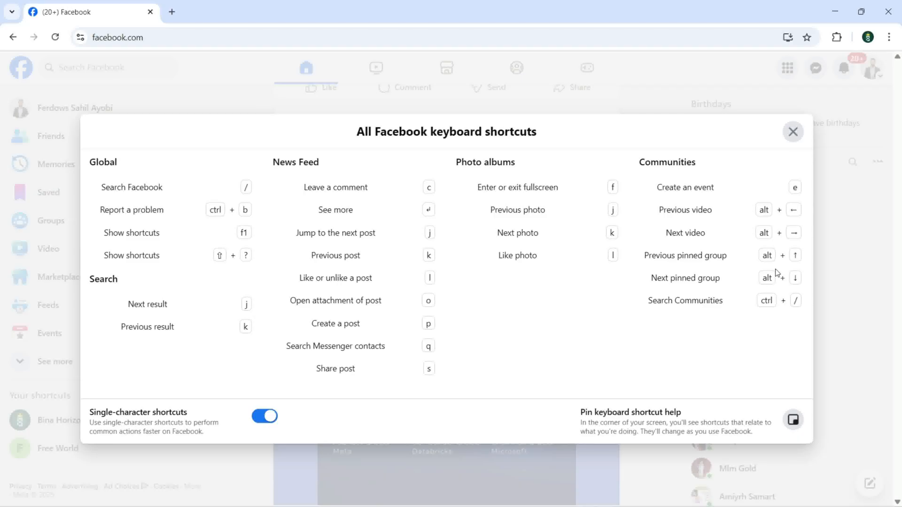
mouse_move(775, 255)
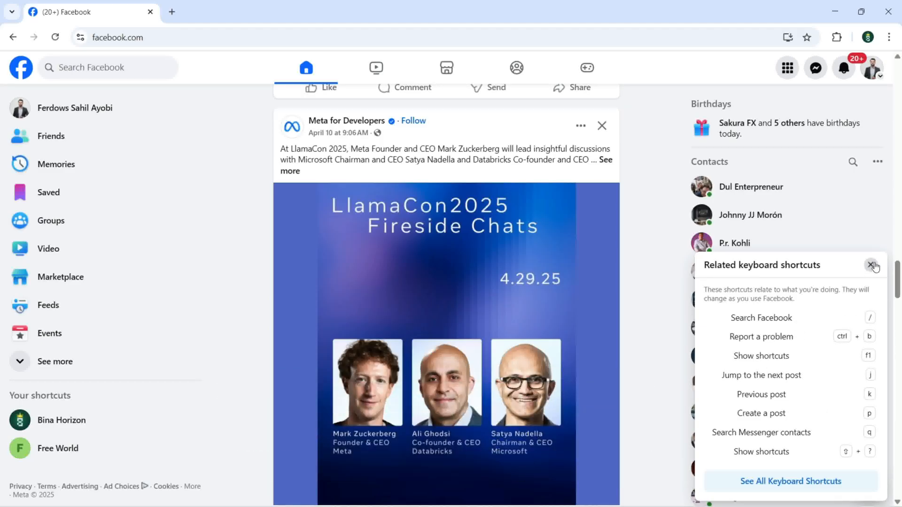
mouse_move(780, 385)
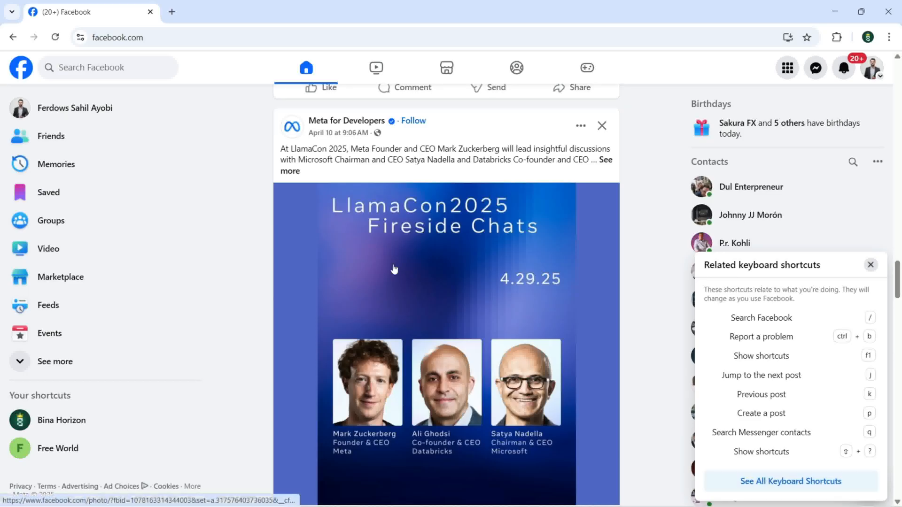
mouse_move(217, 175)
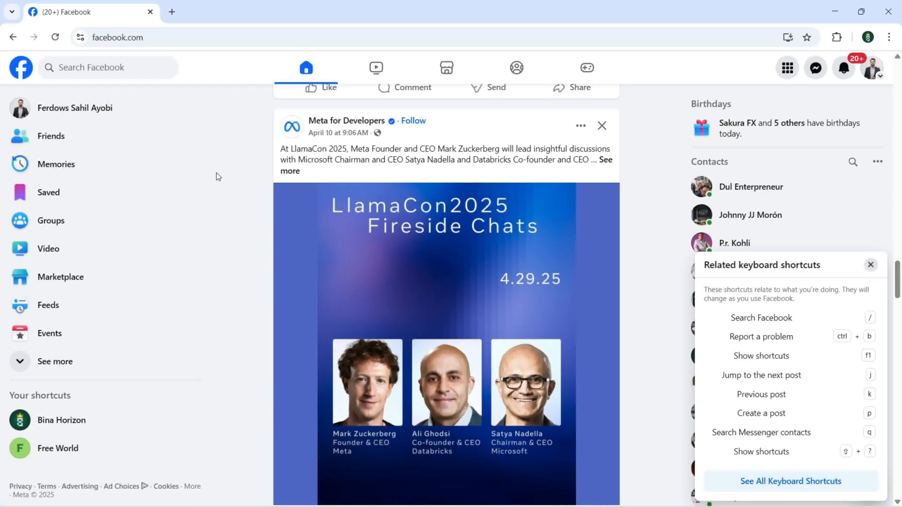